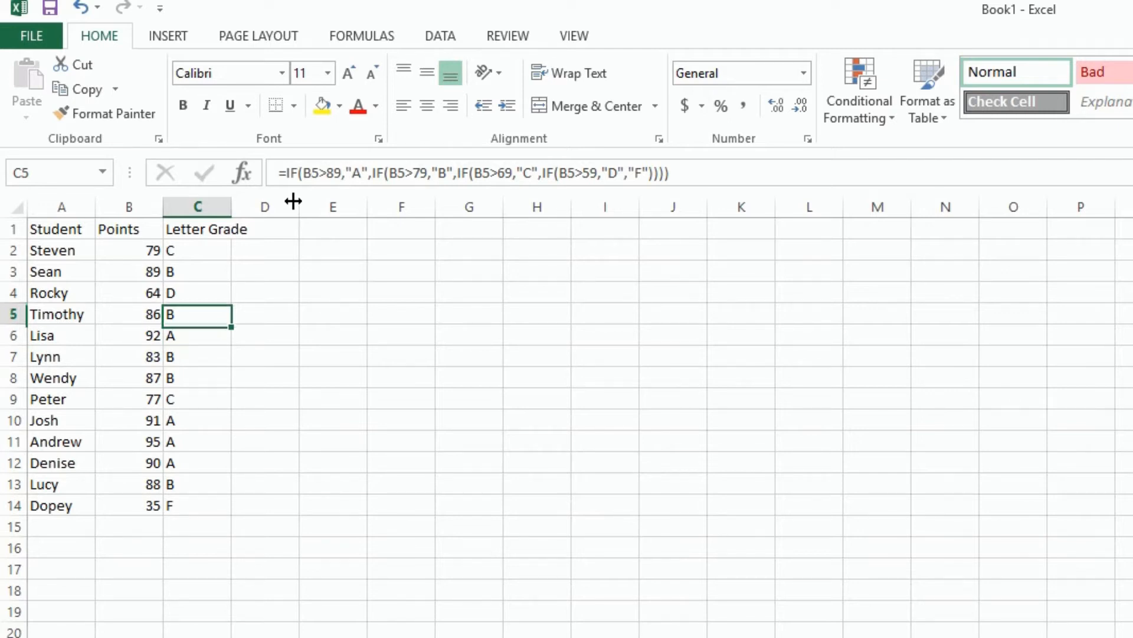
{"action": "left_click", "coordinate": [196, 249]}
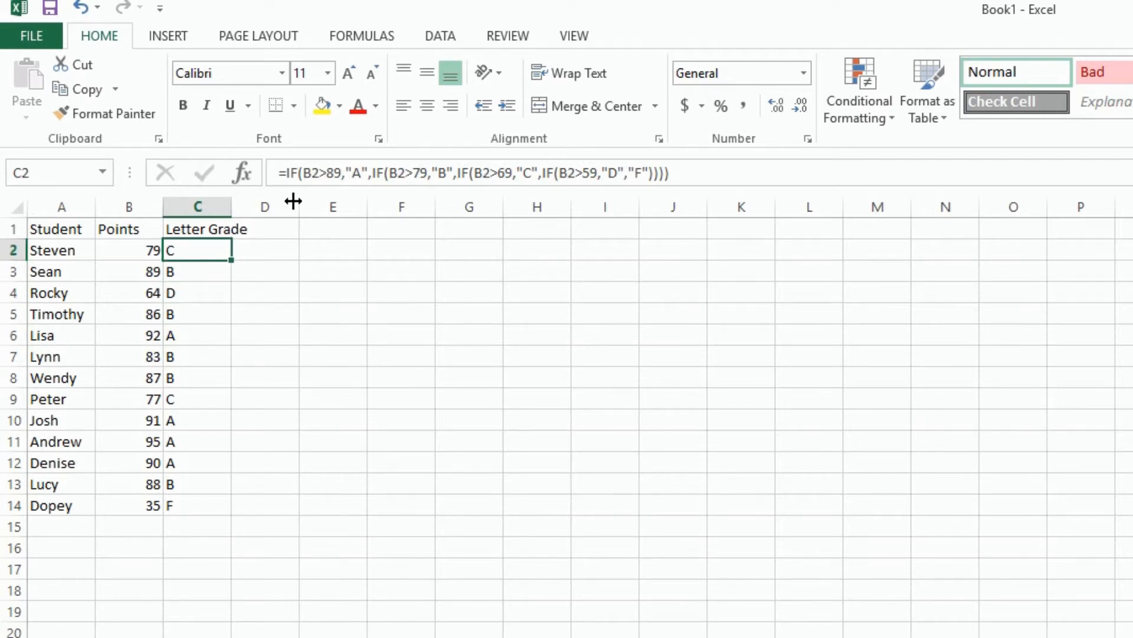
{"action": "mouse_move", "coordinate": [128, 258]}
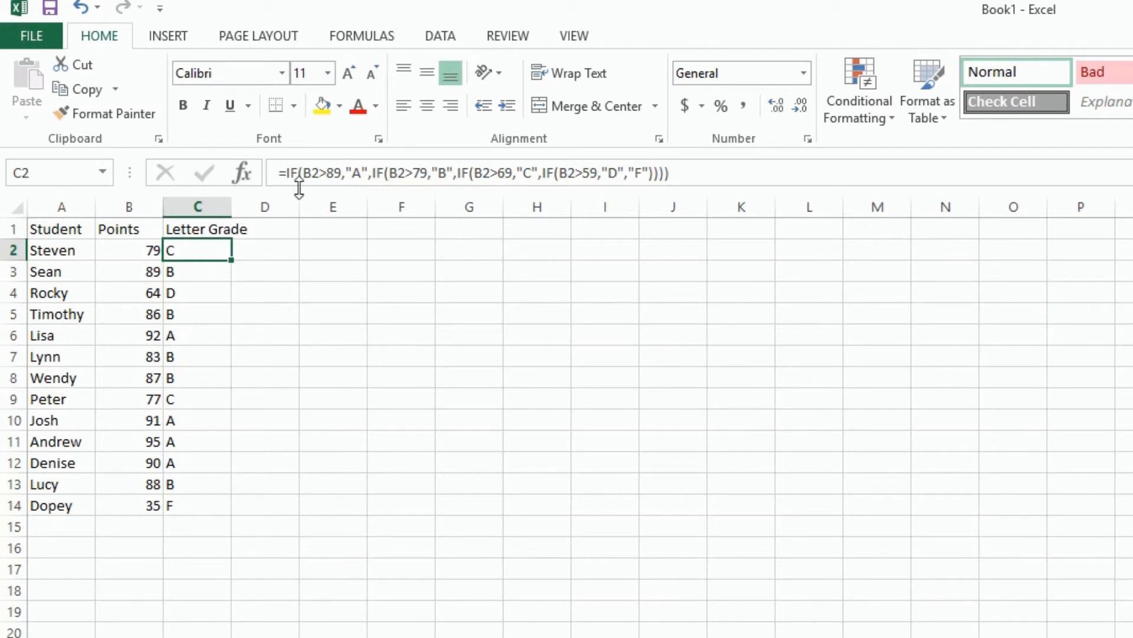
{"action": "mouse_move", "coordinate": [335, 193]}
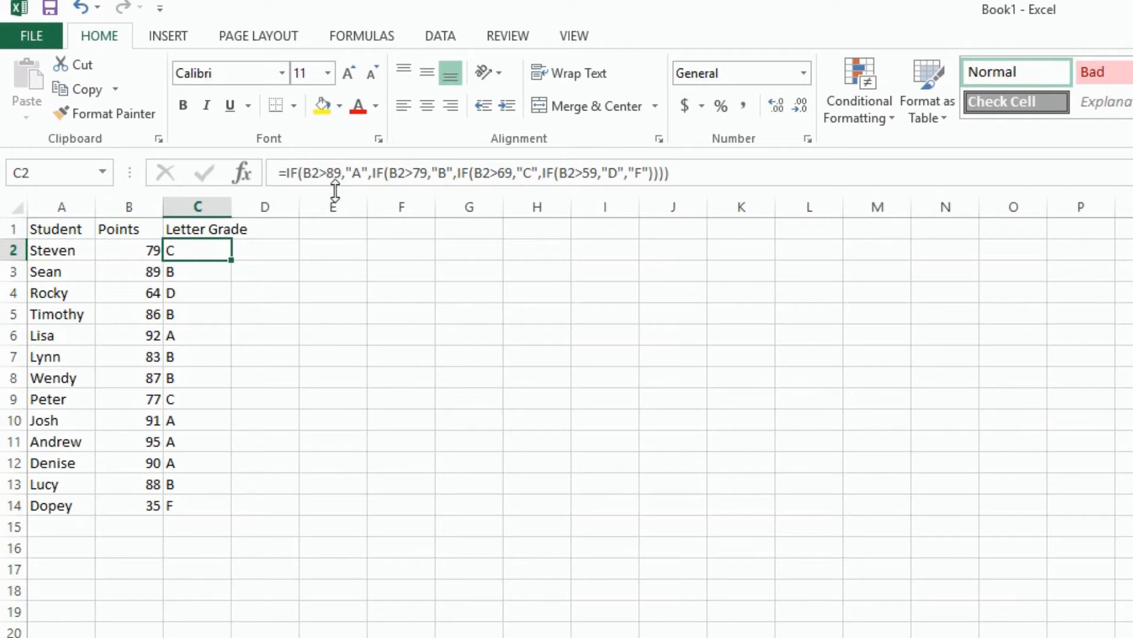
{"action": "mouse_move", "coordinate": [131, 251]}
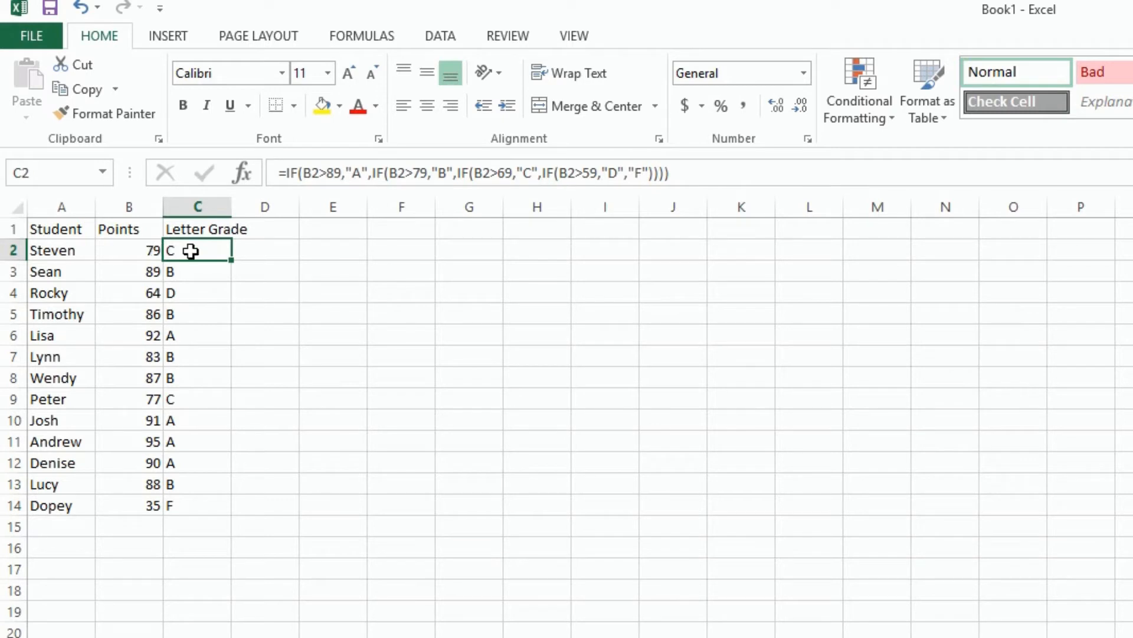
{"action": "mouse_move", "coordinate": [300, 207]}
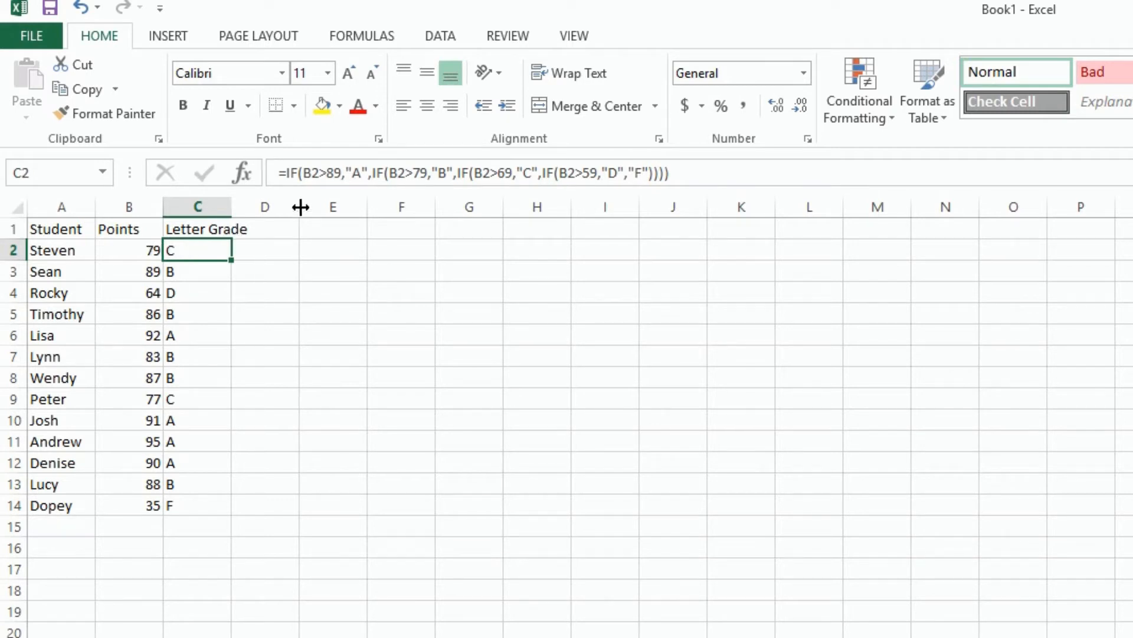
{"action": "mouse_move", "coordinate": [376, 187]}
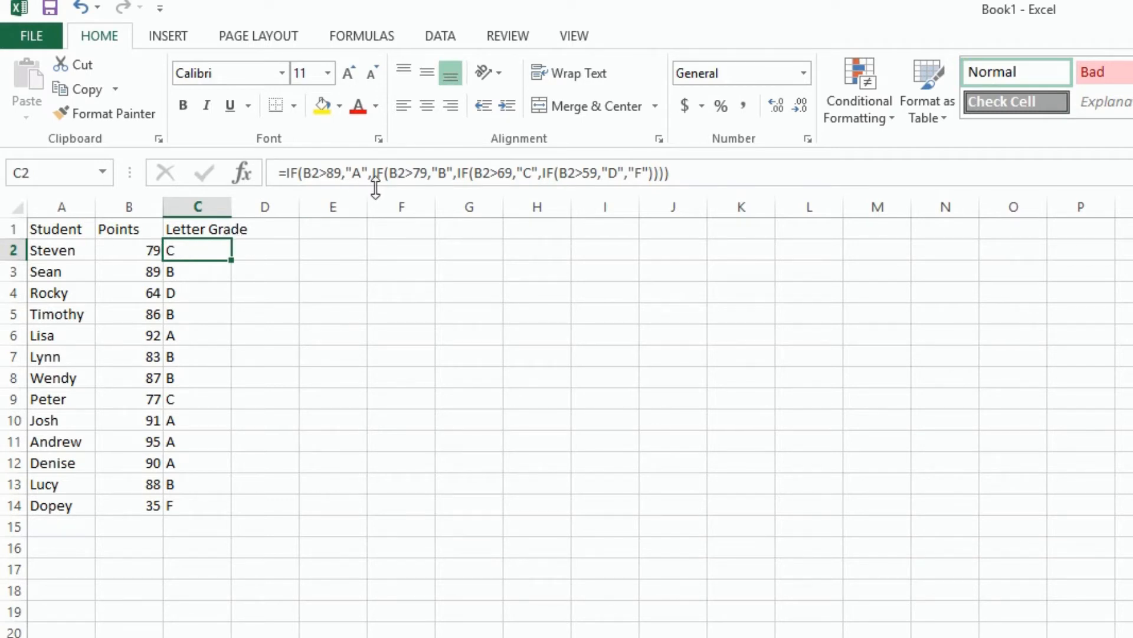
{"action": "mouse_move", "coordinate": [372, 181]}
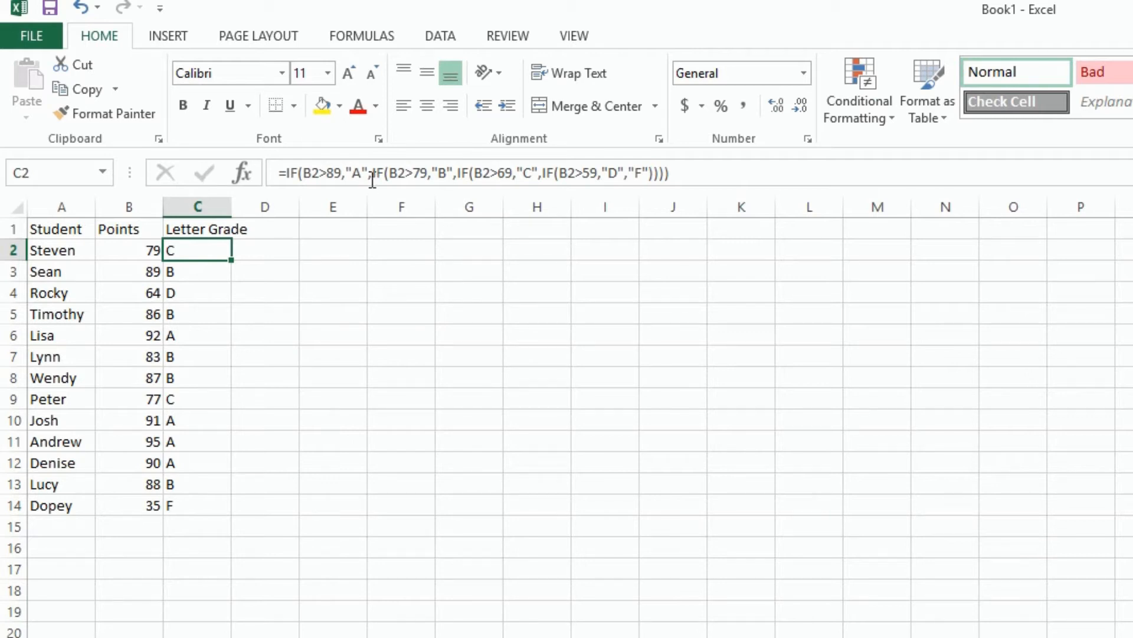
{"action": "mouse_move", "coordinate": [396, 177]}
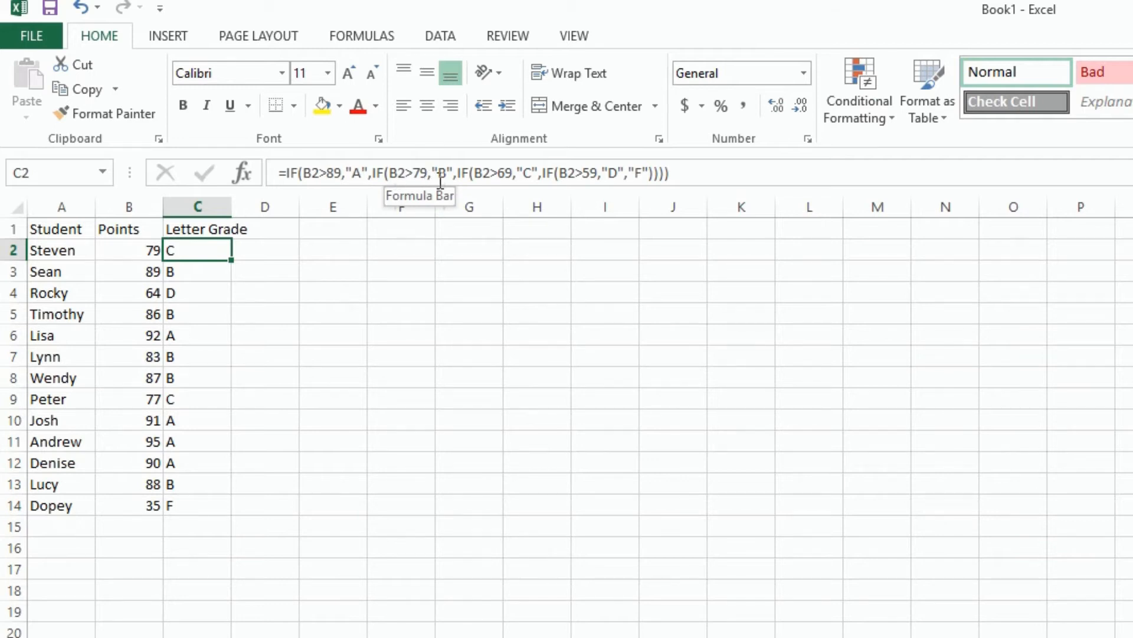
{"action": "mouse_move", "coordinate": [115, 251]}
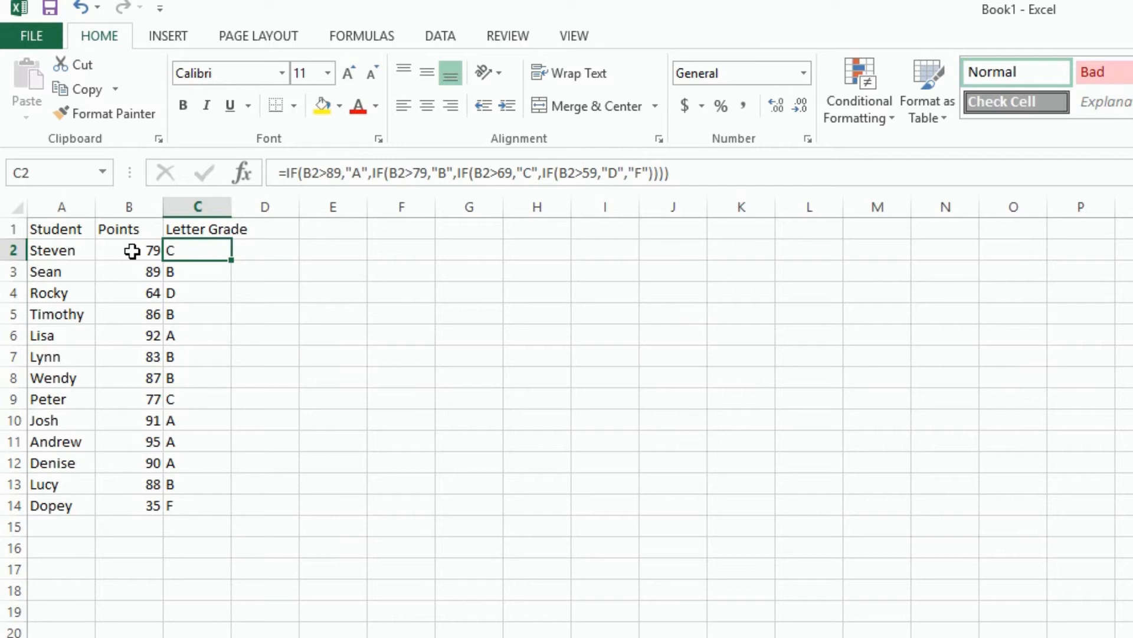
{"action": "mouse_move", "coordinate": [143, 251]}
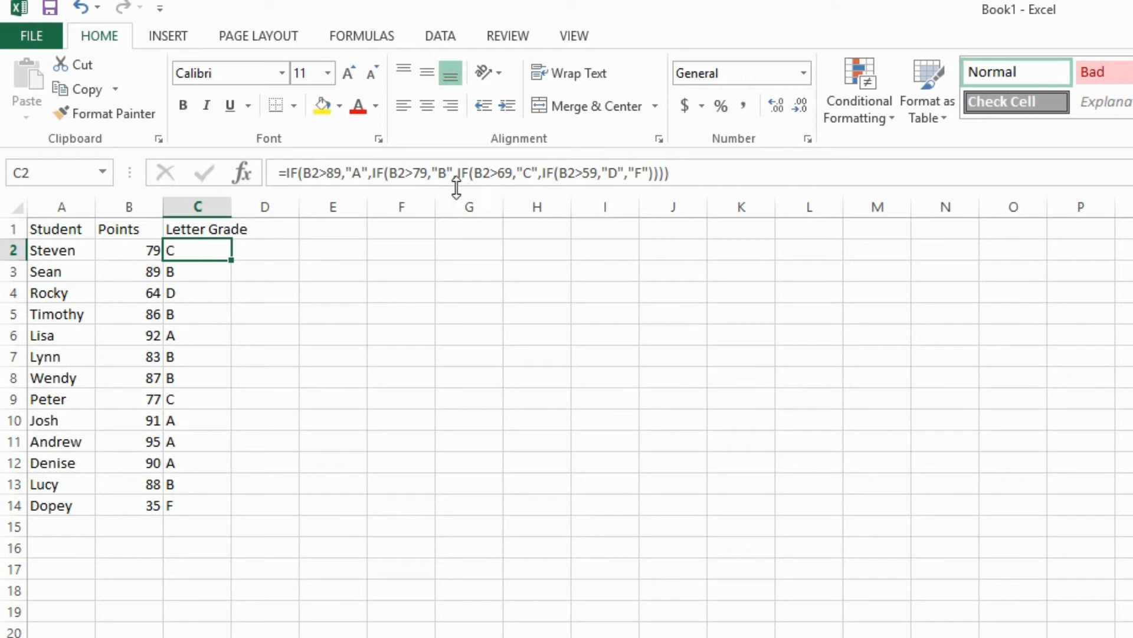
{"action": "mouse_move", "coordinate": [461, 184]}
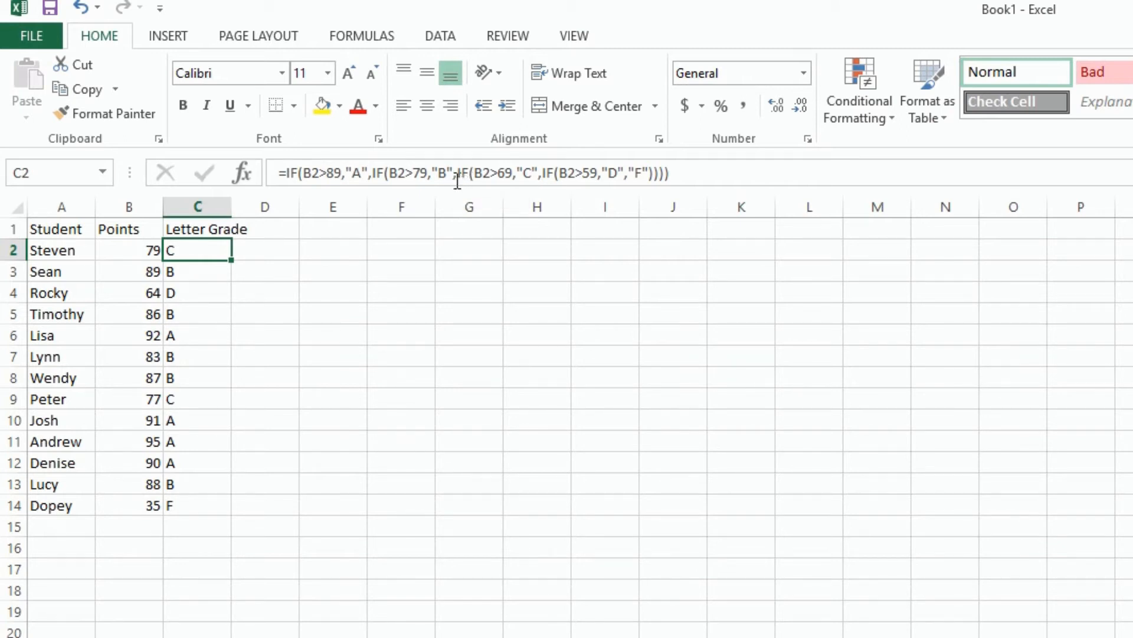
{"action": "mouse_move", "coordinate": [500, 177]}
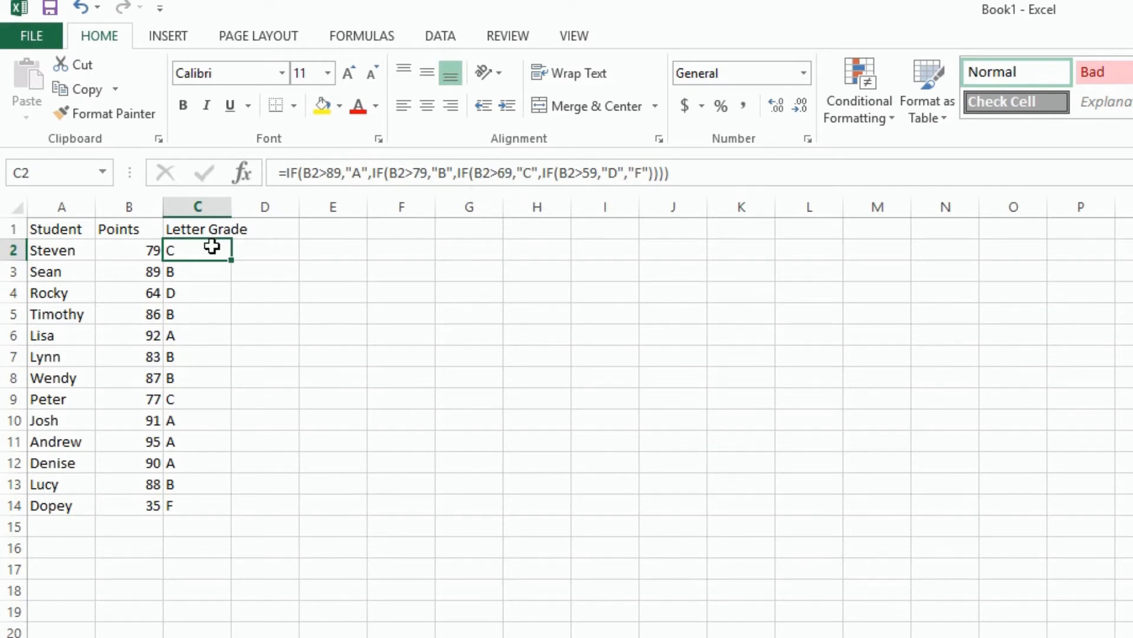
{"action": "mouse_move", "coordinate": [215, 261]}
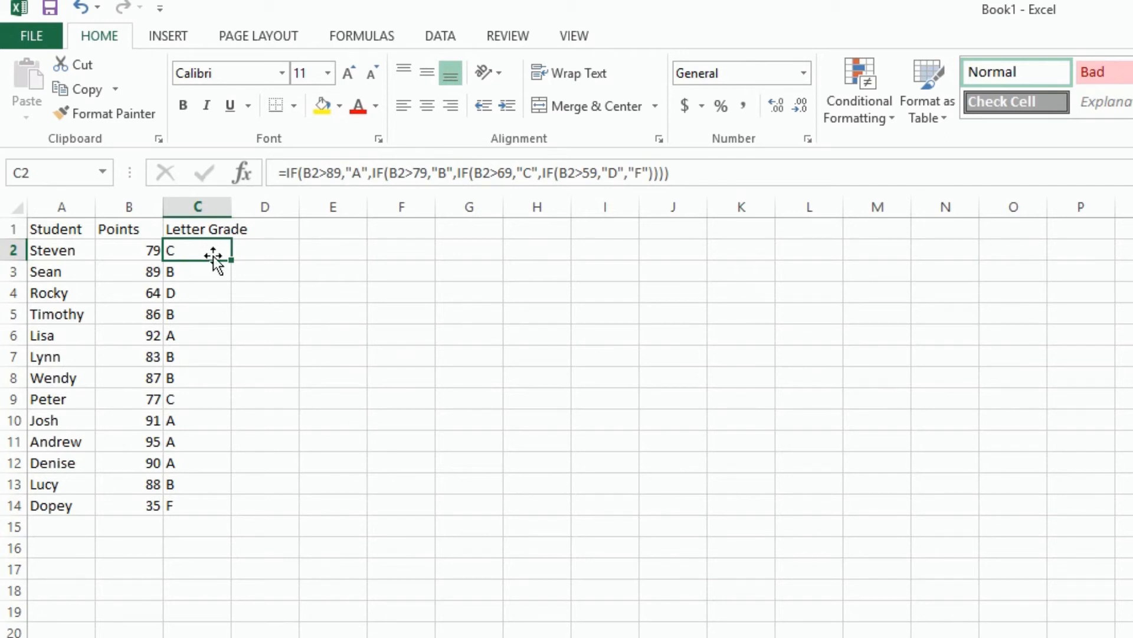
{"action": "mouse_move", "coordinate": [544, 183]}
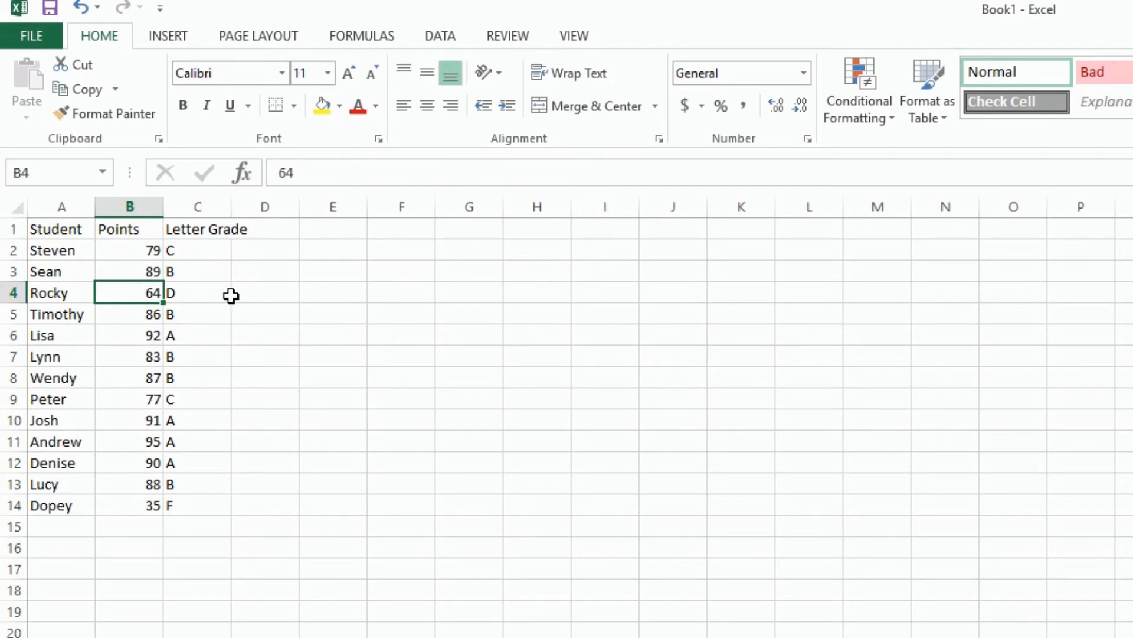
{"action": "left_click", "coordinate": [197, 292]}
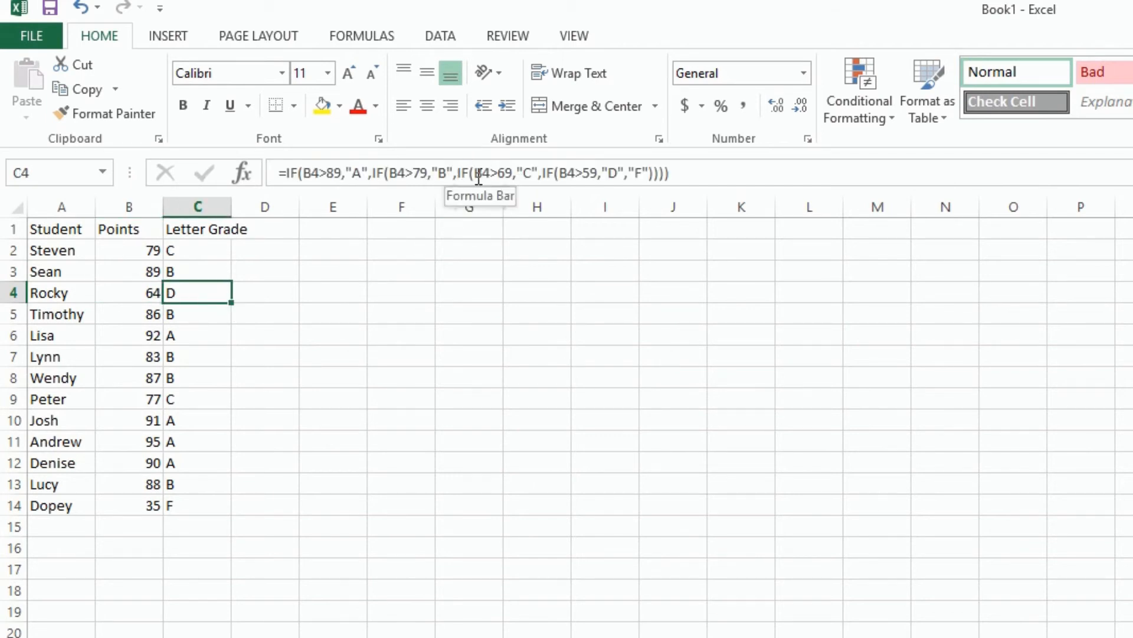
{"action": "mouse_move", "coordinate": [545, 184]}
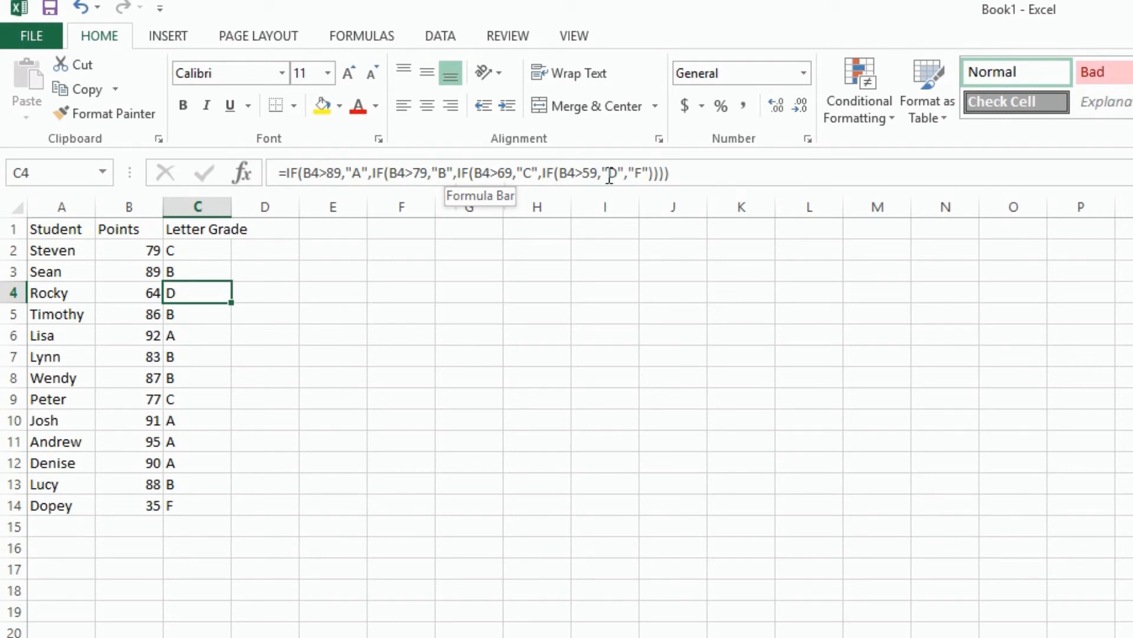
{"action": "mouse_move", "coordinate": [285, 490]}
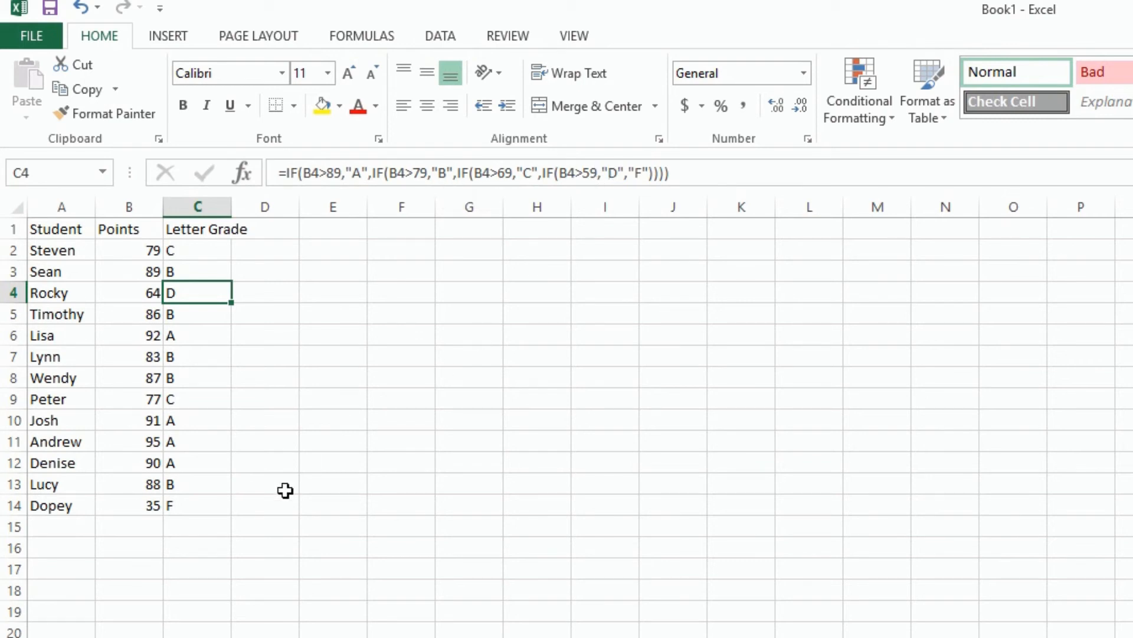
{"action": "left_click", "coordinate": [196, 505]}
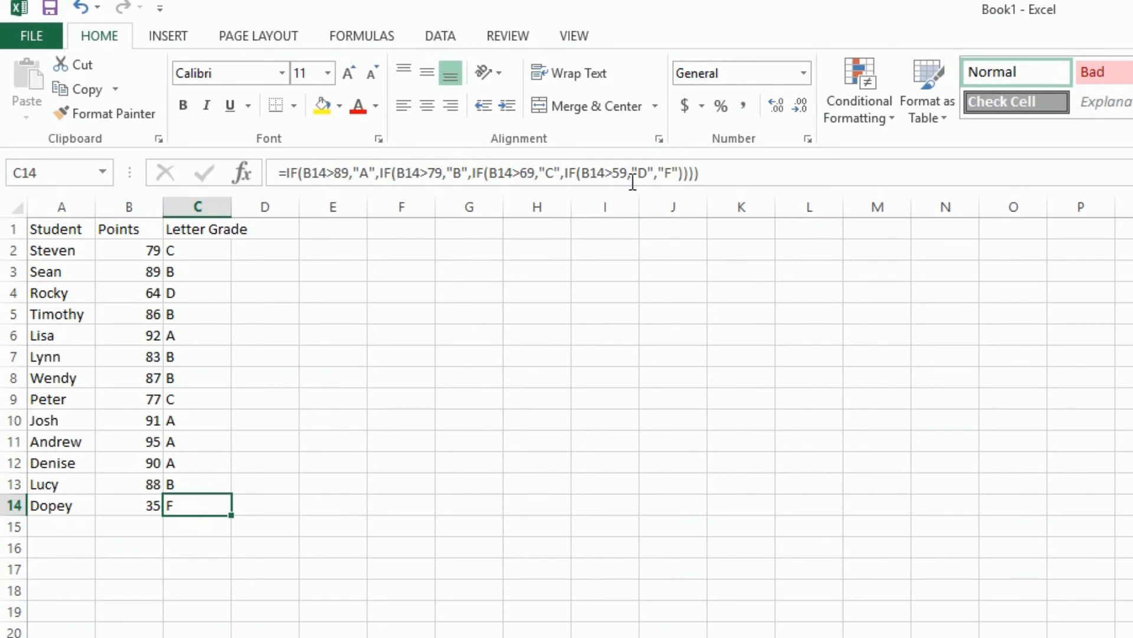
{"action": "mouse_move", "coordinate": [672, 176]}
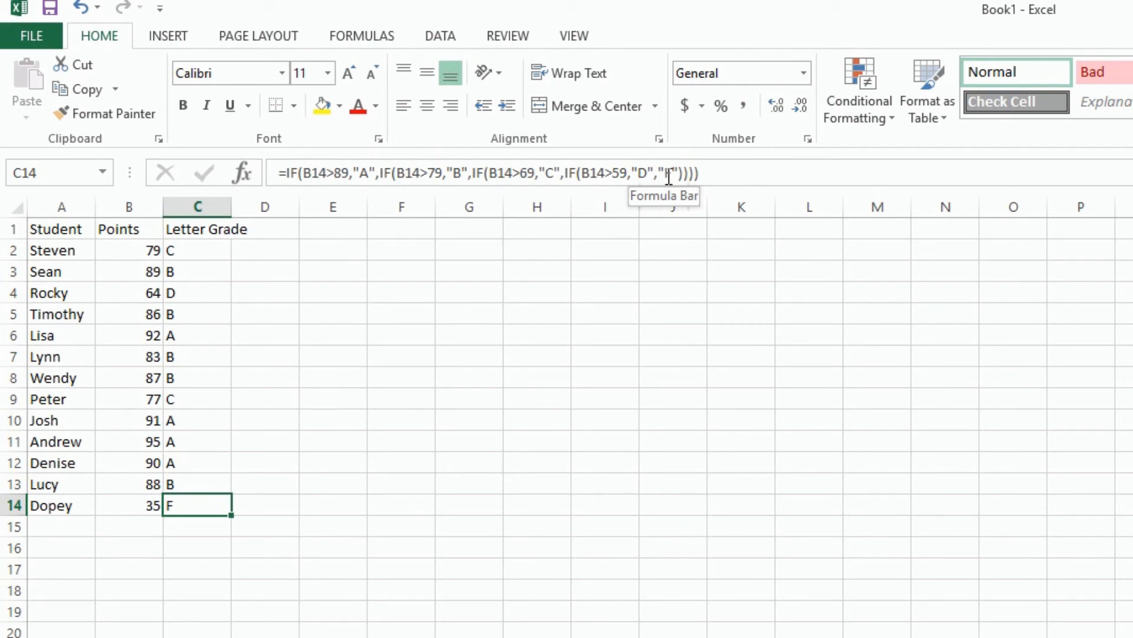
{"action": "mouse_move", "coordinate": [692, 201]}
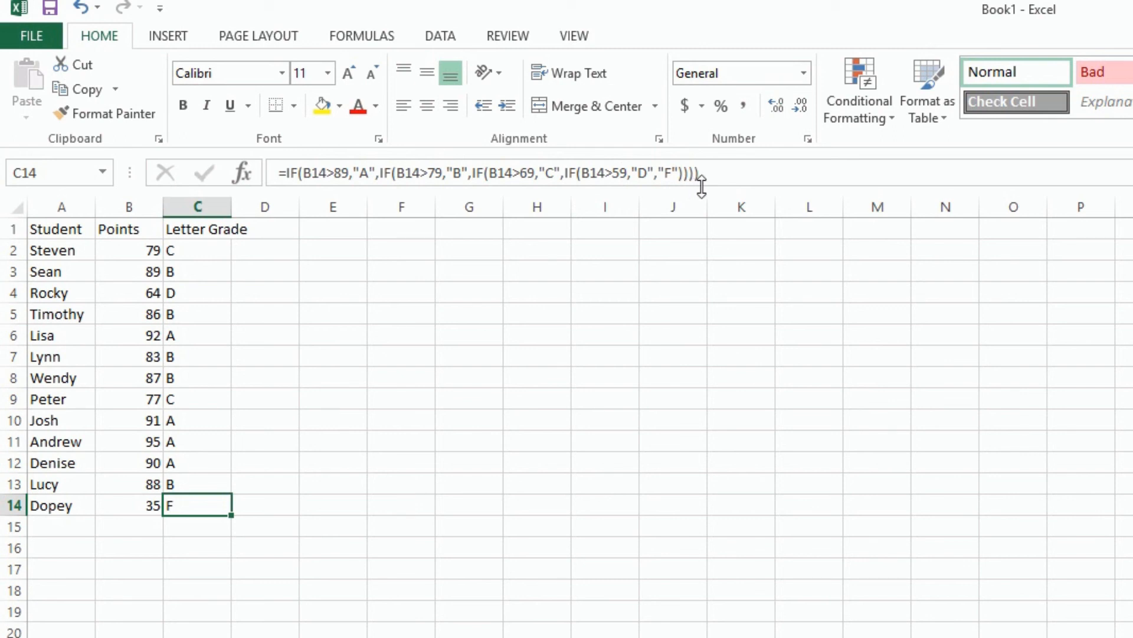
{"action": "mouse_move", "coordinate": [597, 187]}
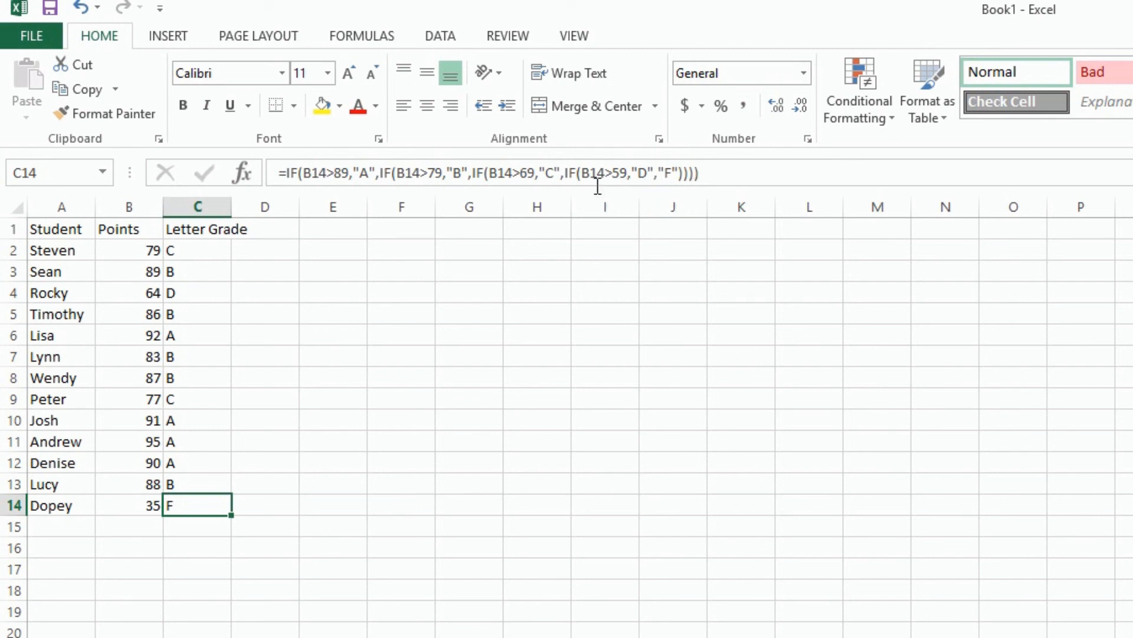
{"action": "mouse_move", "coordinate": [396, 189]}
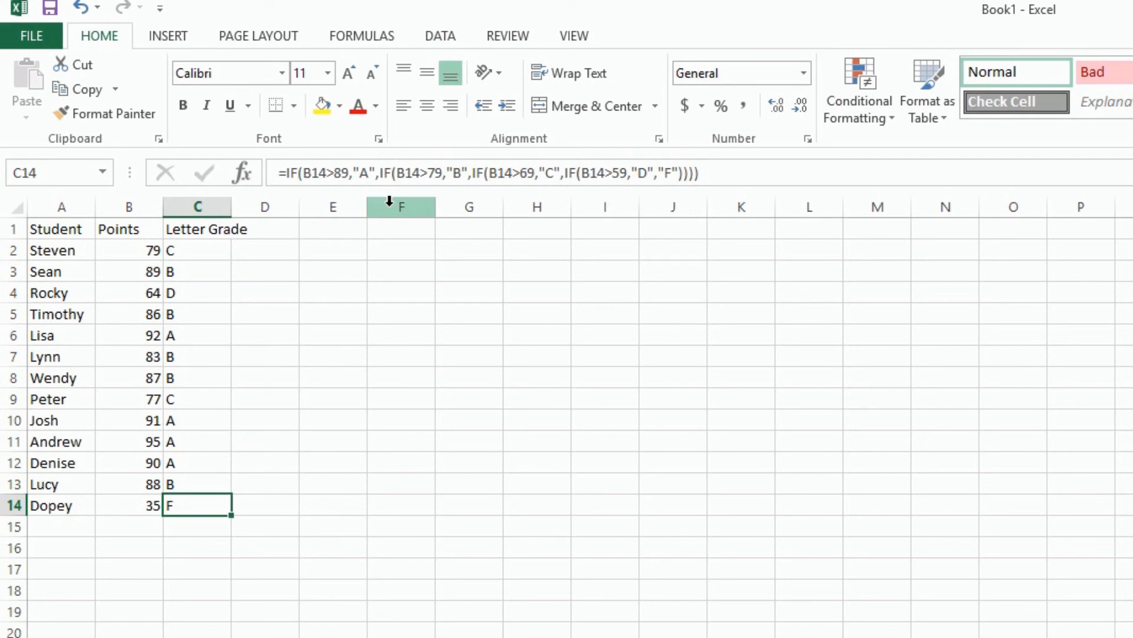
{"action": "mouse_move", "coordinate": [415, 199]}
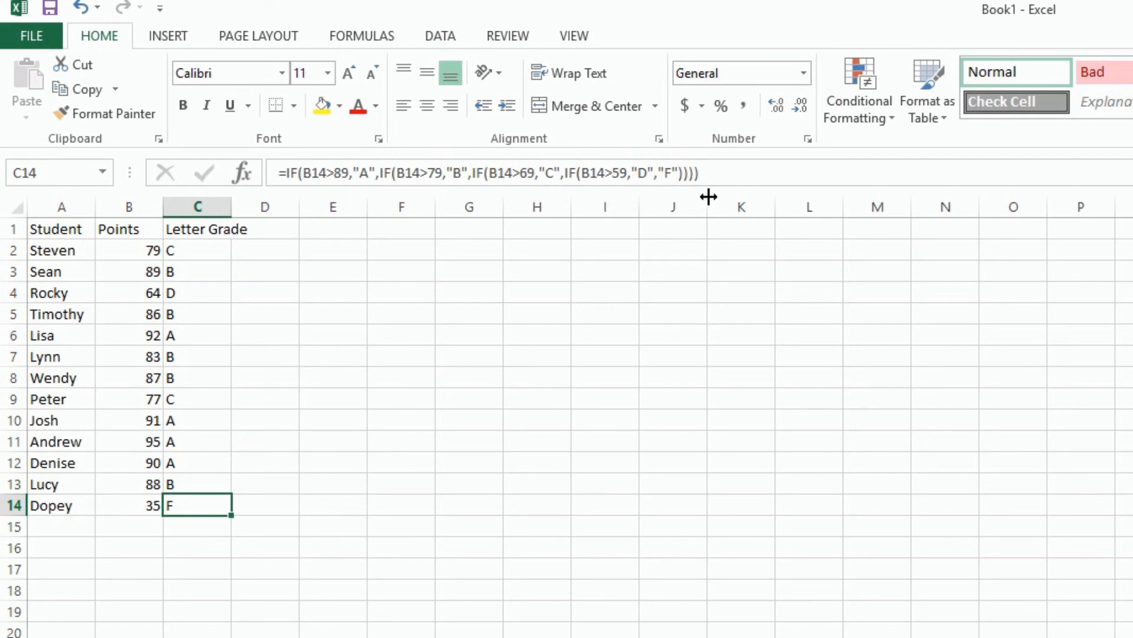
{"action": "mouse_move", "coordinate": [715, 221]}
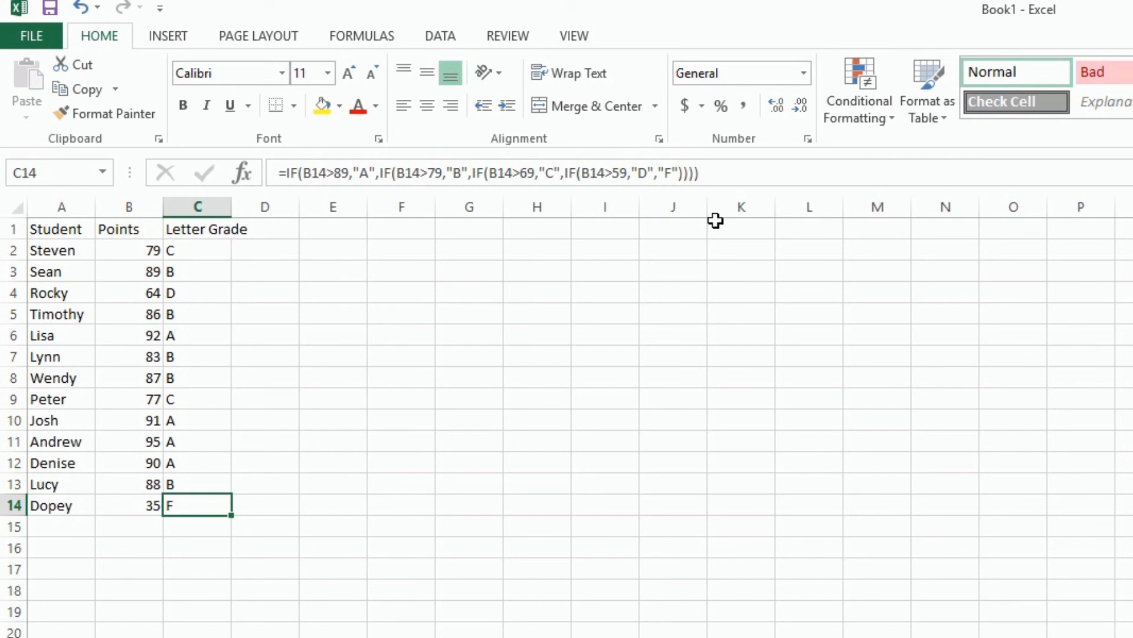